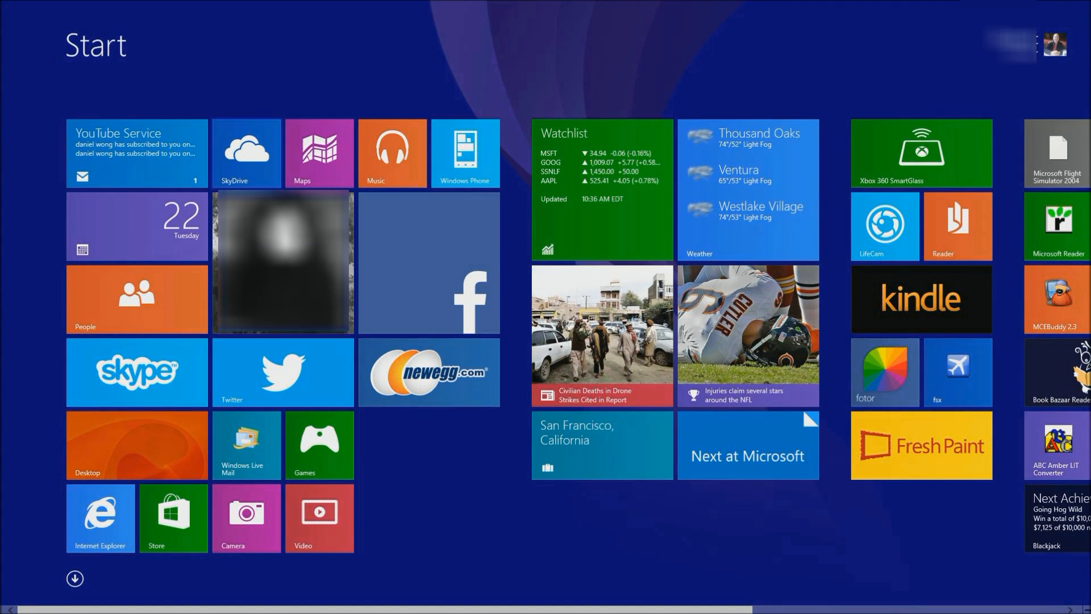
Launch Microsoft Flight Simulator 2004 from its Start screen tile
{"action": "left_click", "coordinate": [1055, 153]}
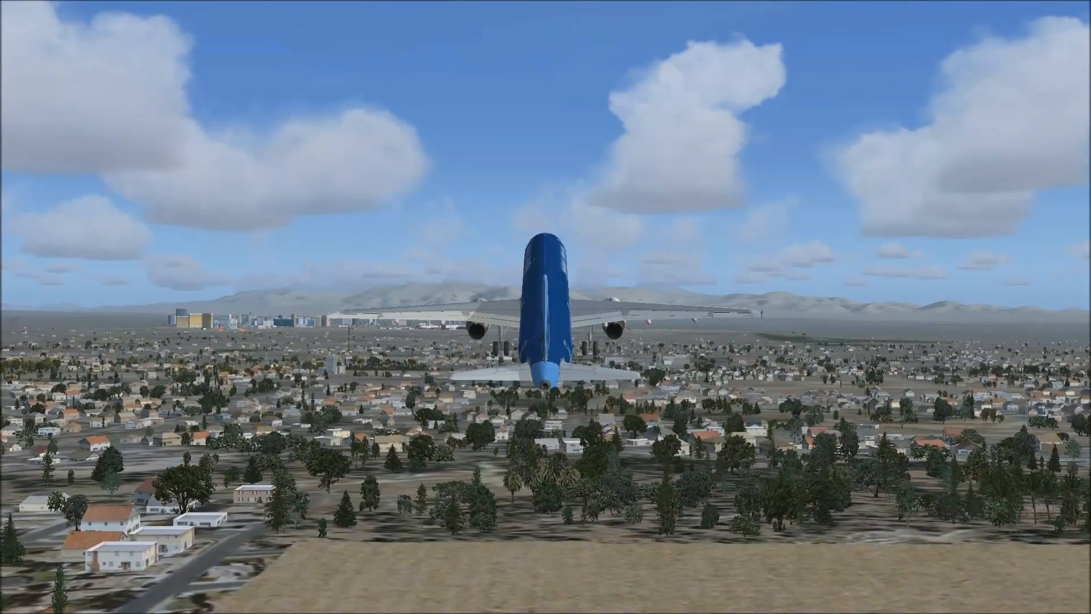